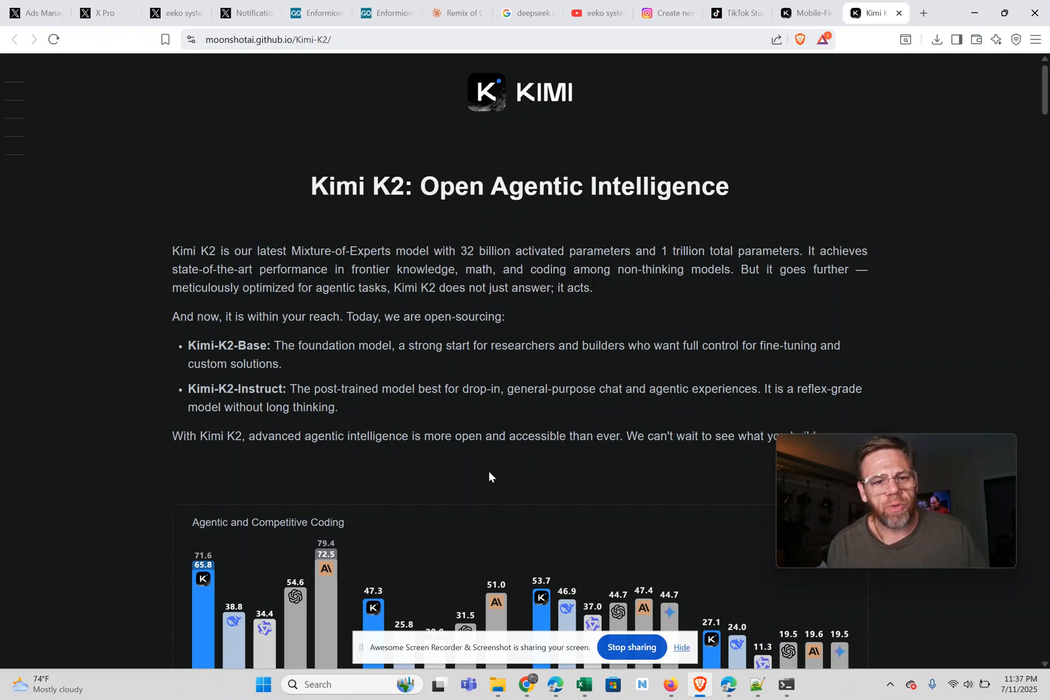
Highlight the model's parameter counts in Kimi's intro and scroll through the response.
double_click(331, 185)
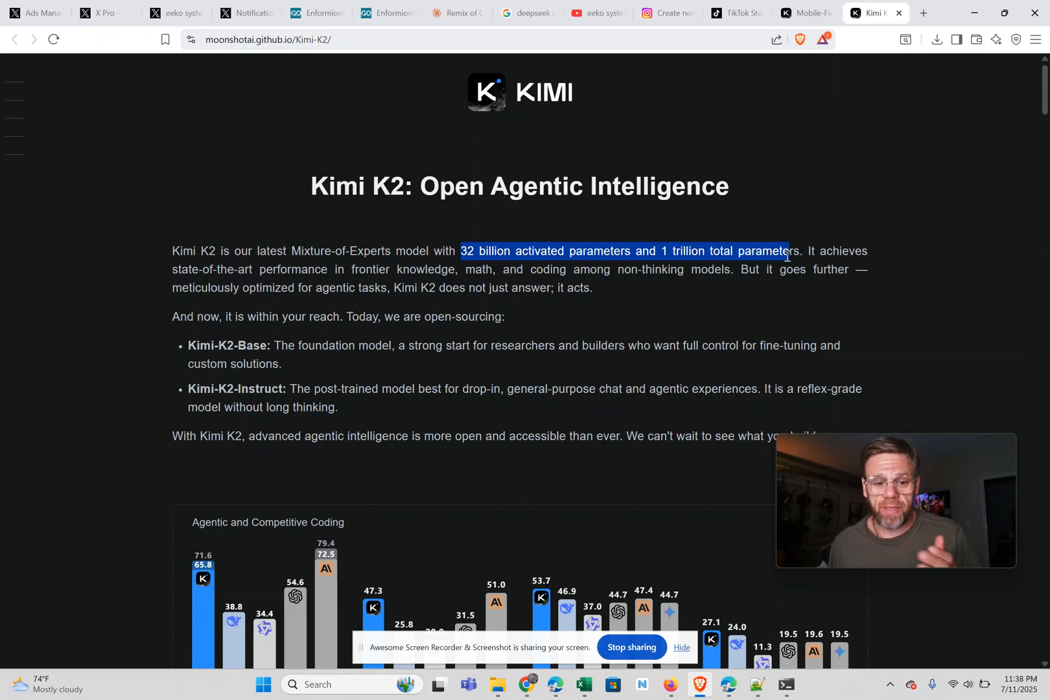
mouse_move(455, 382)
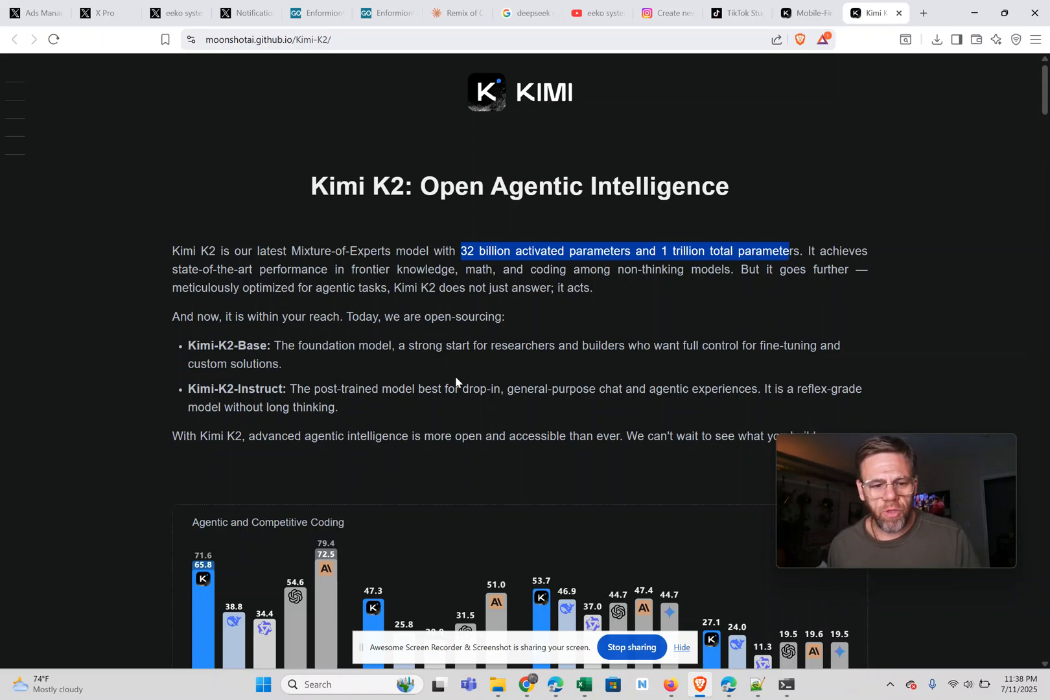
scroll("down", 3)
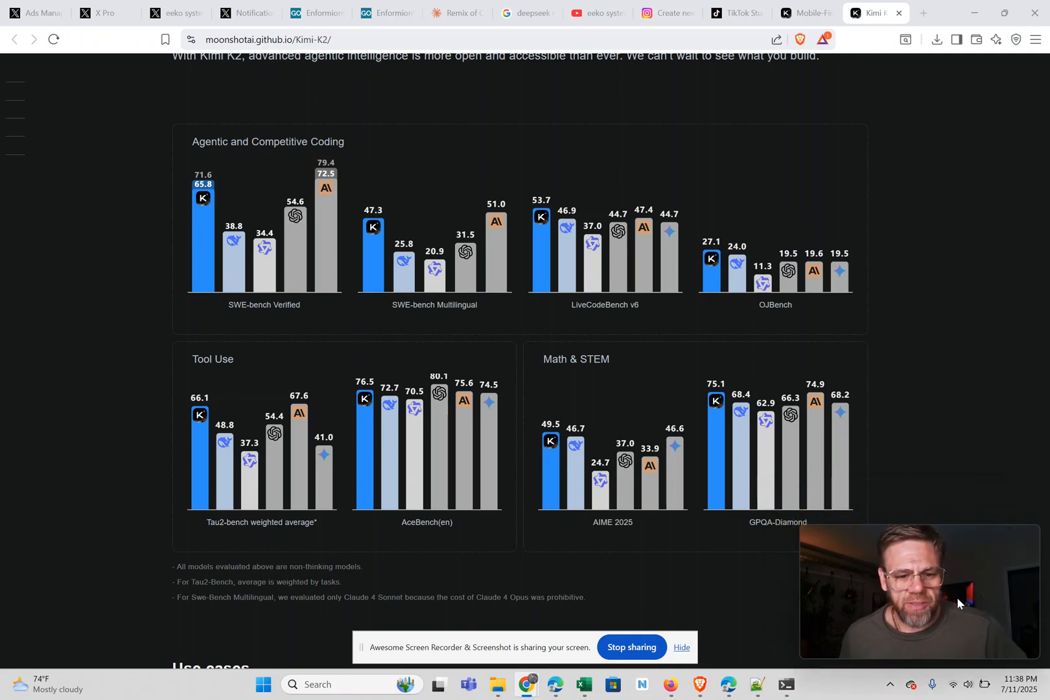
scroll("down", 3)
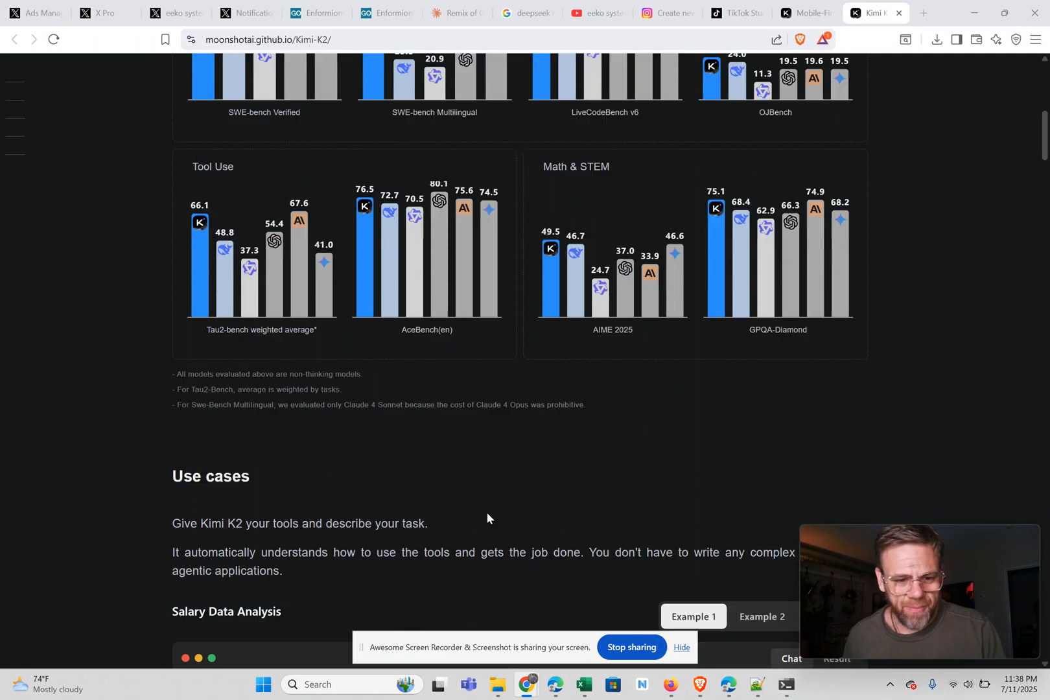
scroll("down", 3)
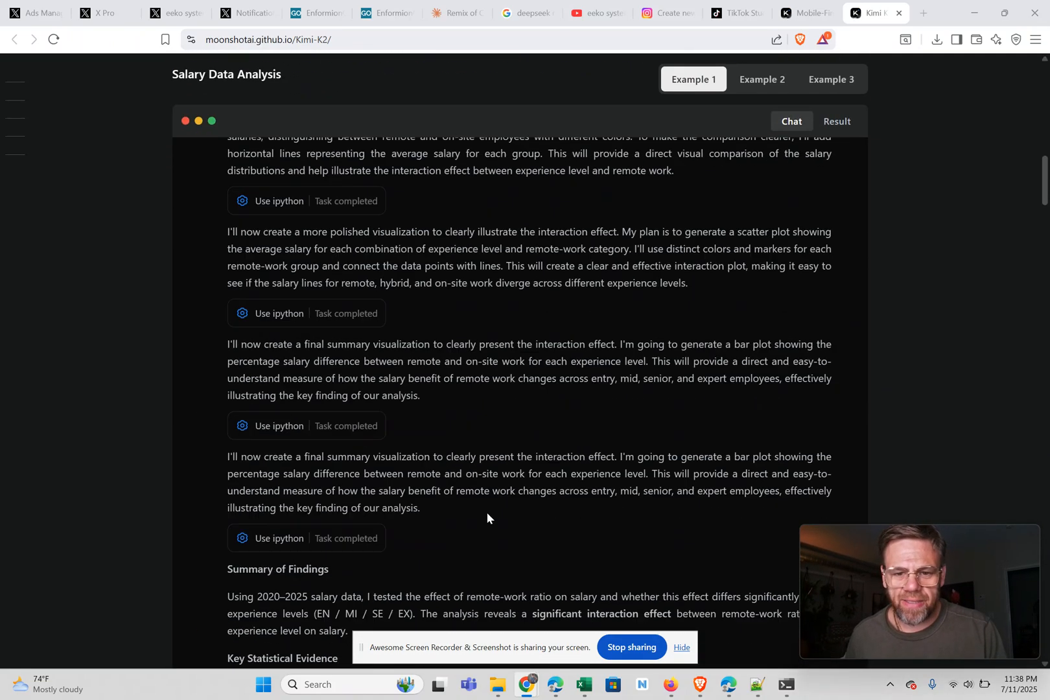
scroll("up", 3)
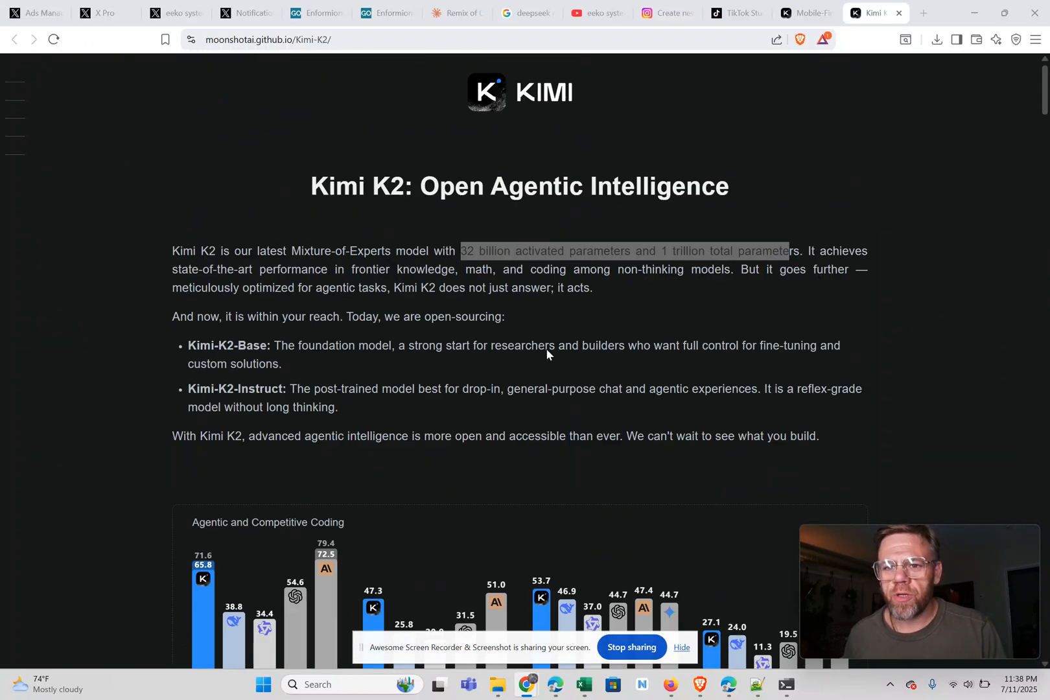
left_click(804, 13)
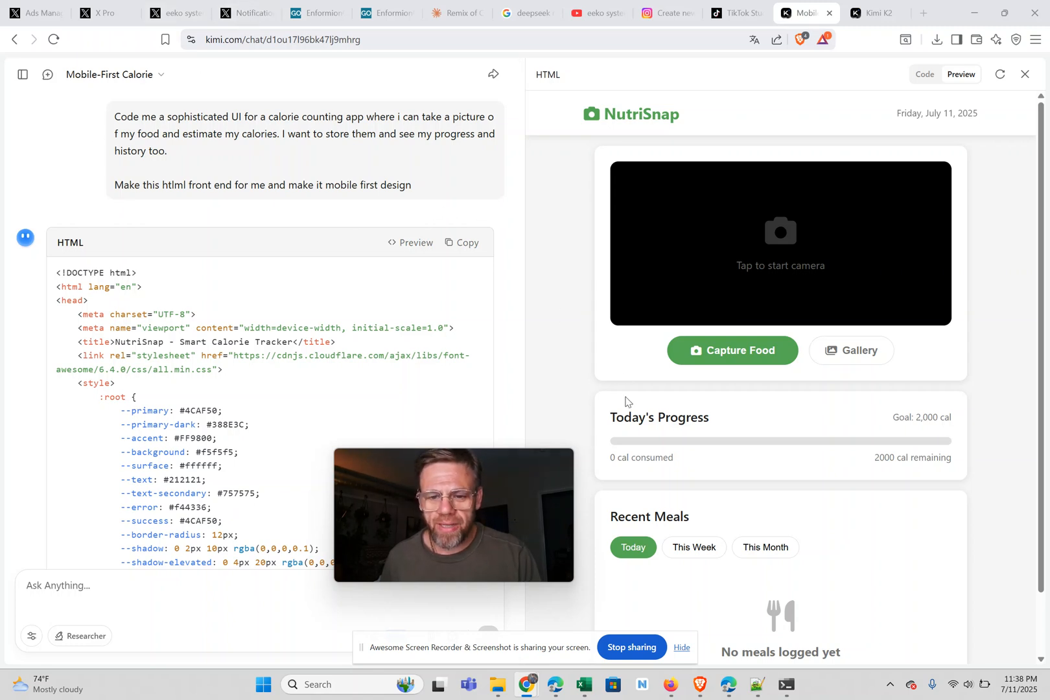
Switch the Recent Meals filter to This Week, then to This Month.
scroll("down", 3)
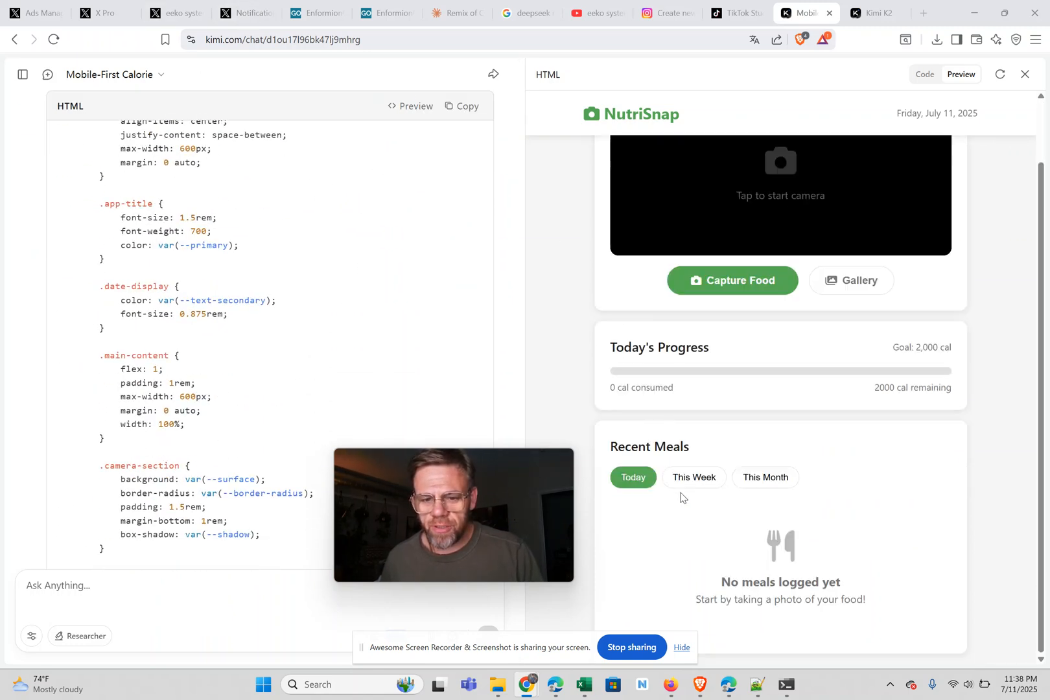
left_click(693, 477)
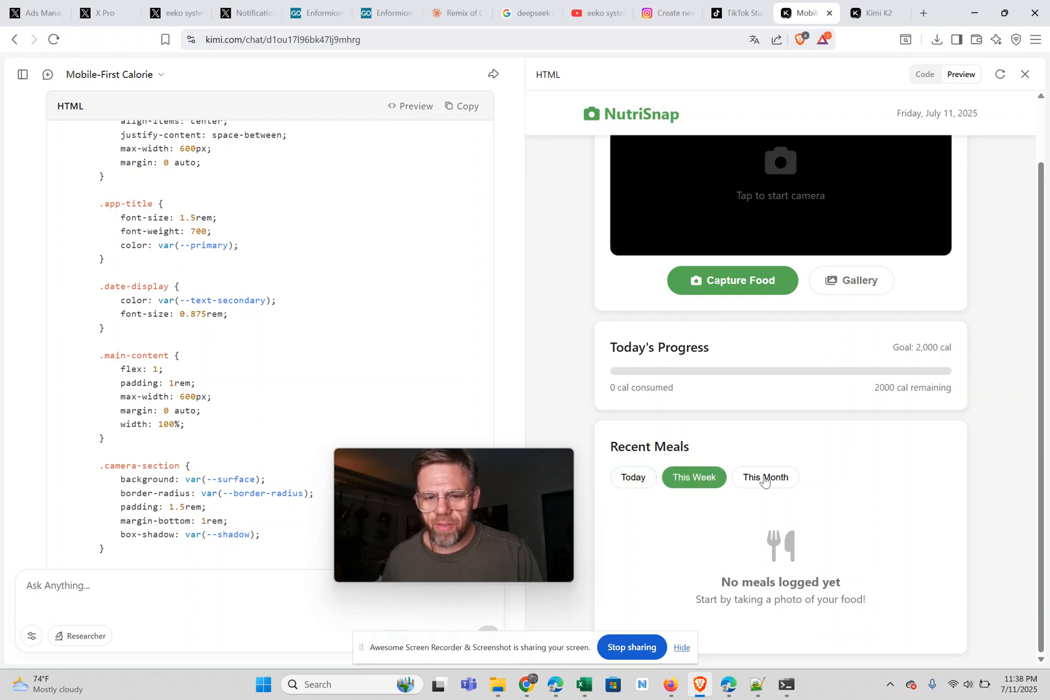
left_click(764, 477)
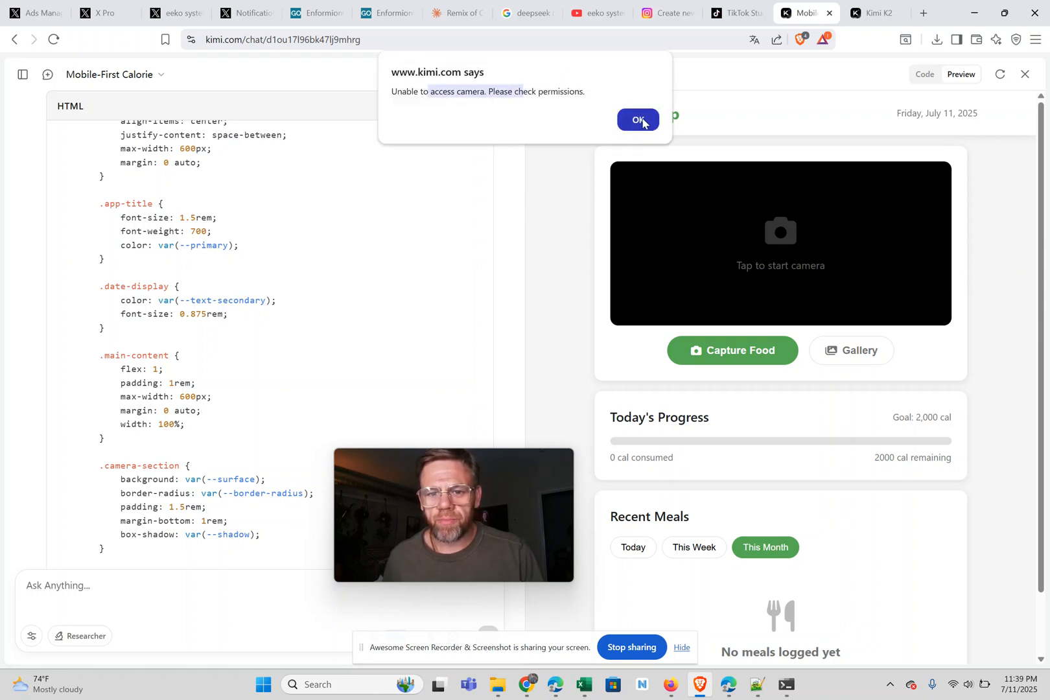
Dismiss the camera alert and upload the tofu quinoa bowl photo from the gallery.
left_click(638, 120)
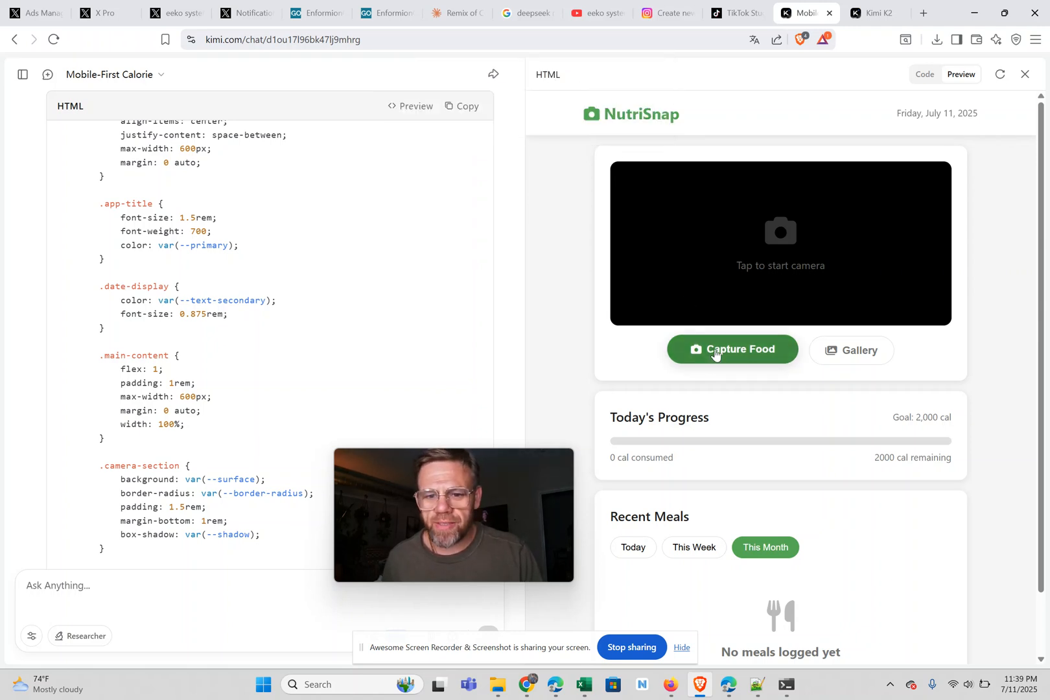
mouse_move(645, 293)
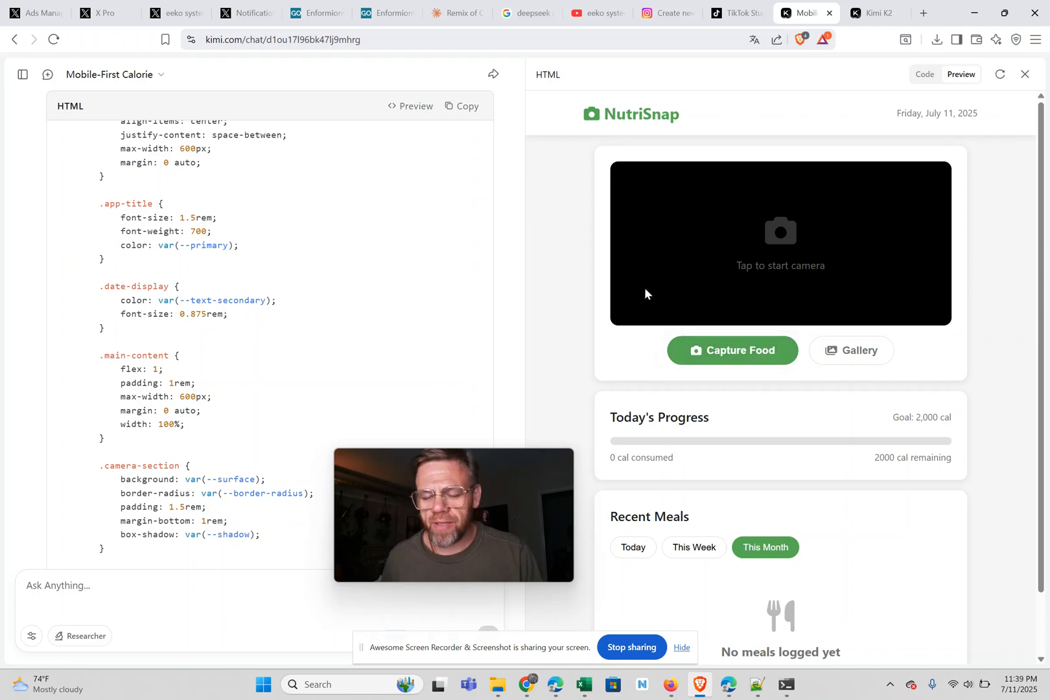
left_click(850, 349)
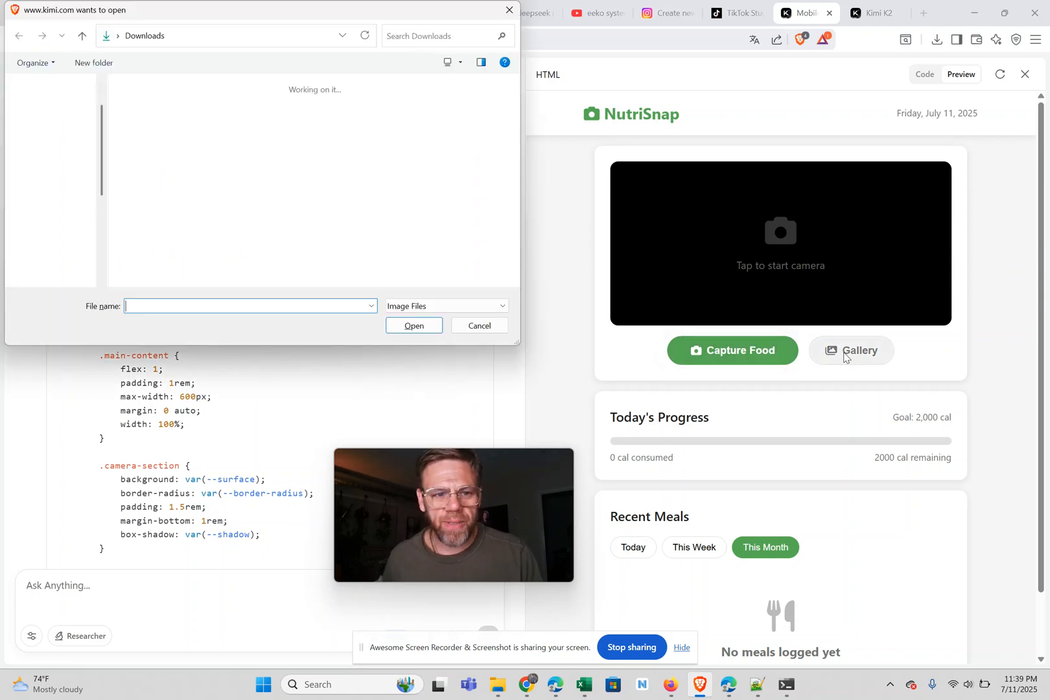
left_click(142, 121)
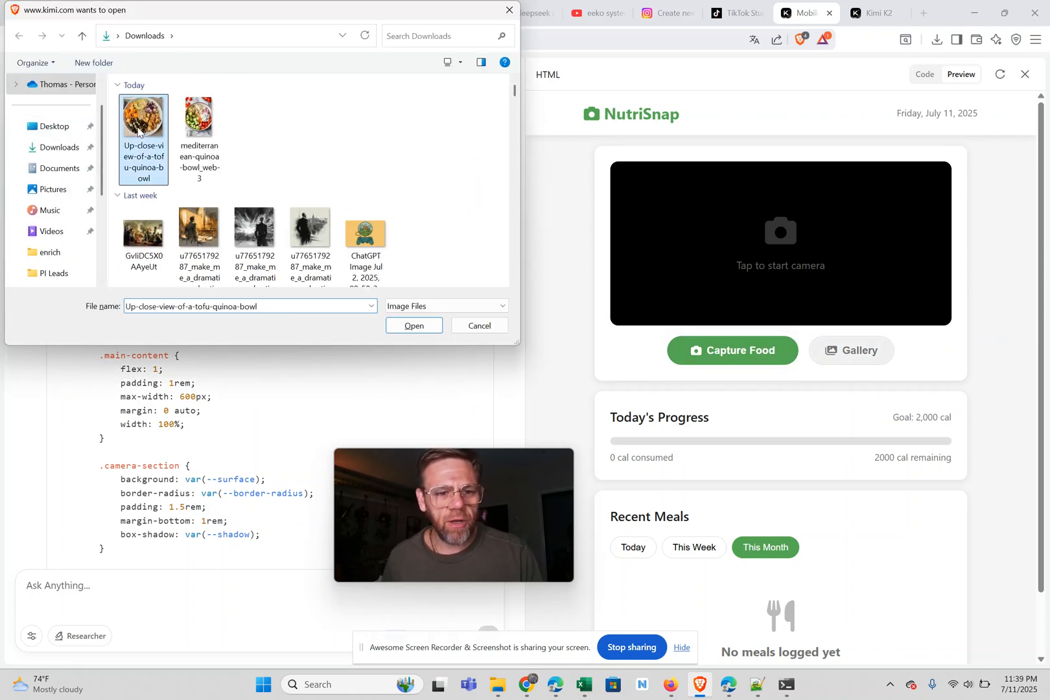
left_click(413, 325)
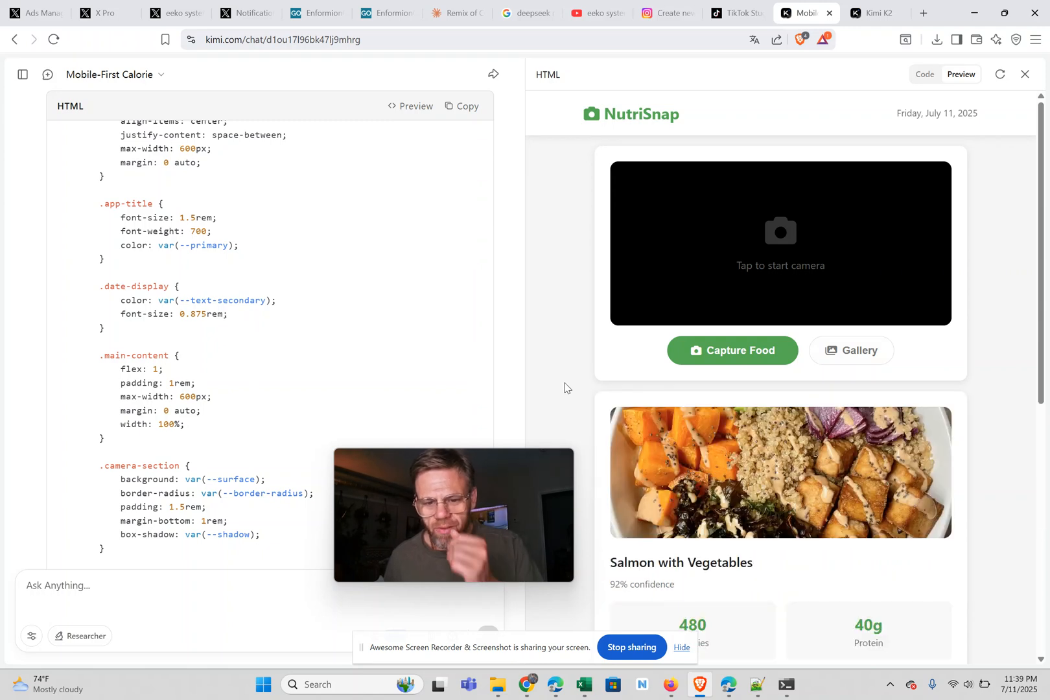
Save the analysed 480-calorie meal to NutriSnap's log.
scroll("down", 3)
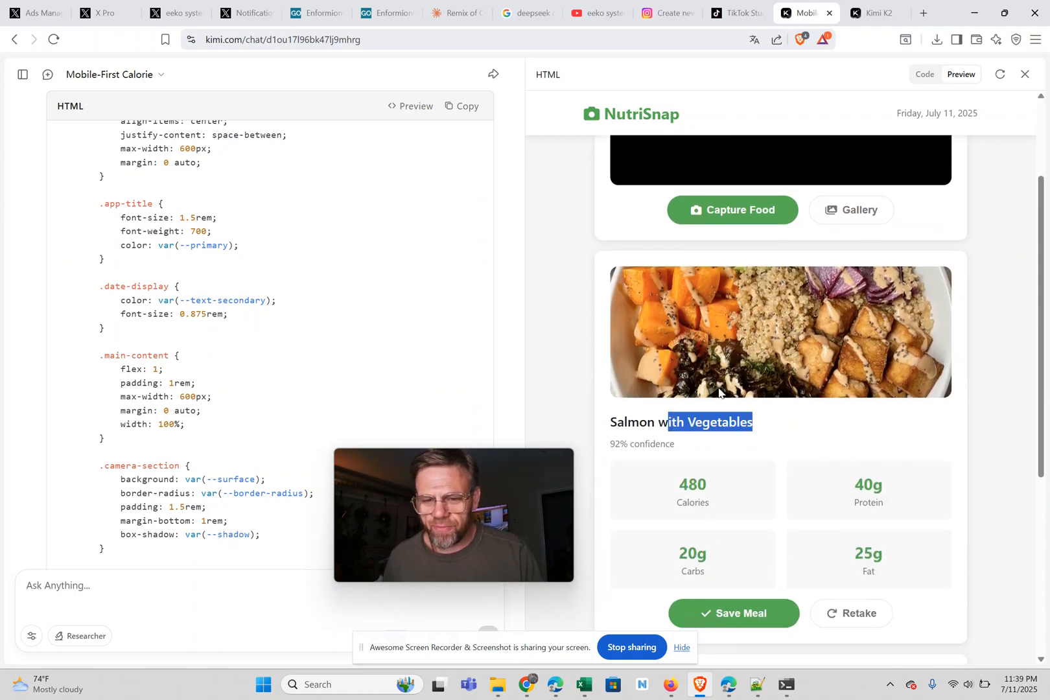
scroll("down", 3)
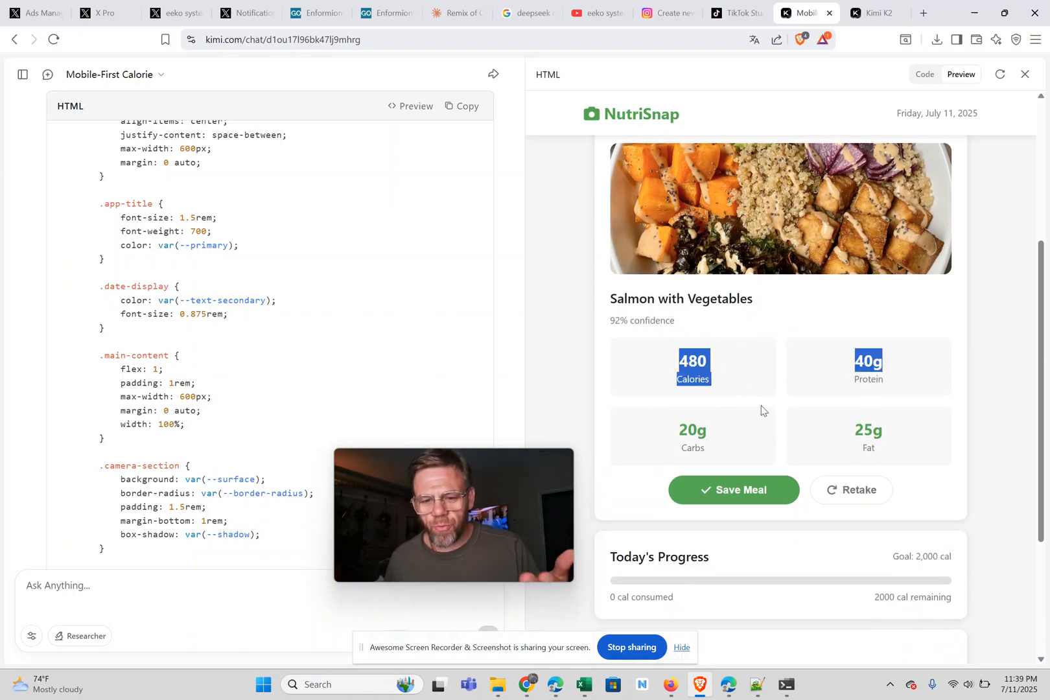
scroll("down", 3)
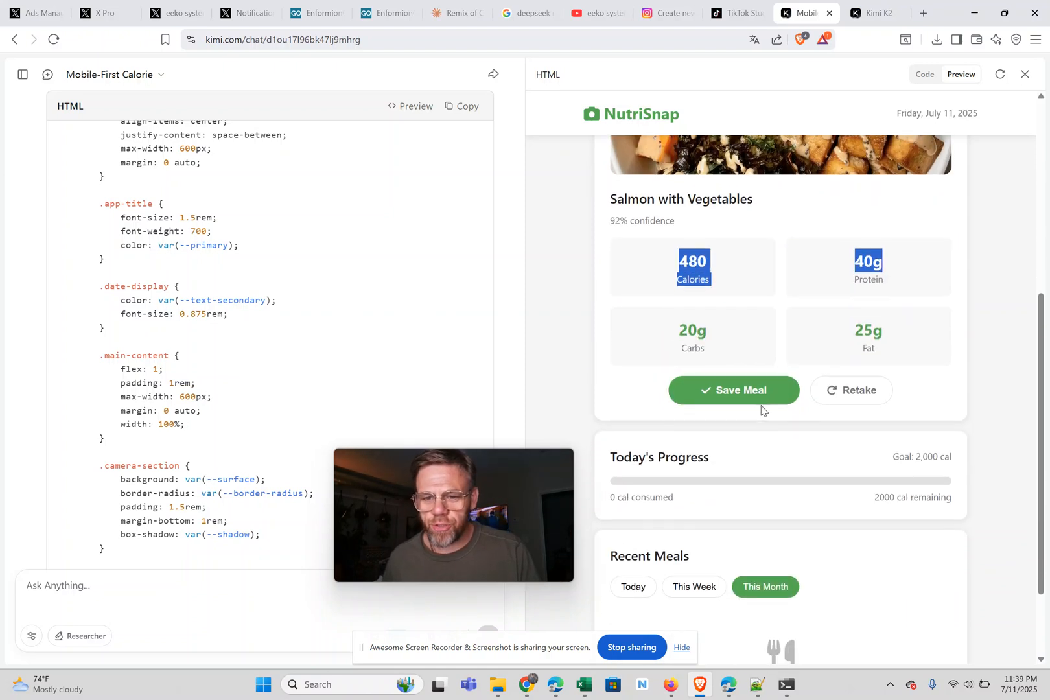
scroll("down", 3)
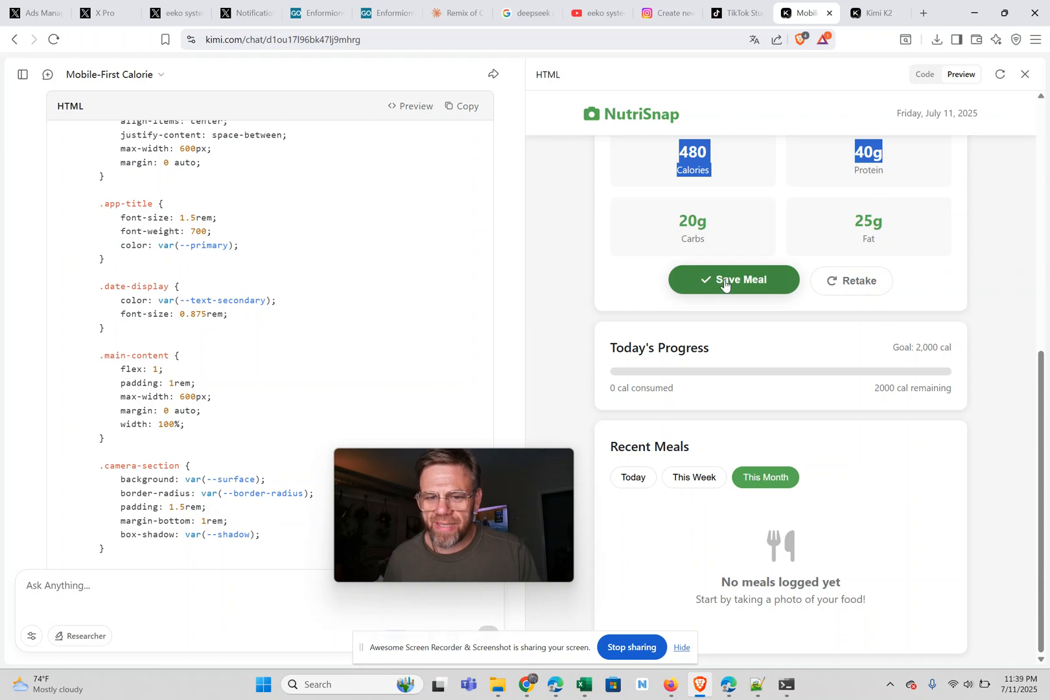
left_click(733, 280)
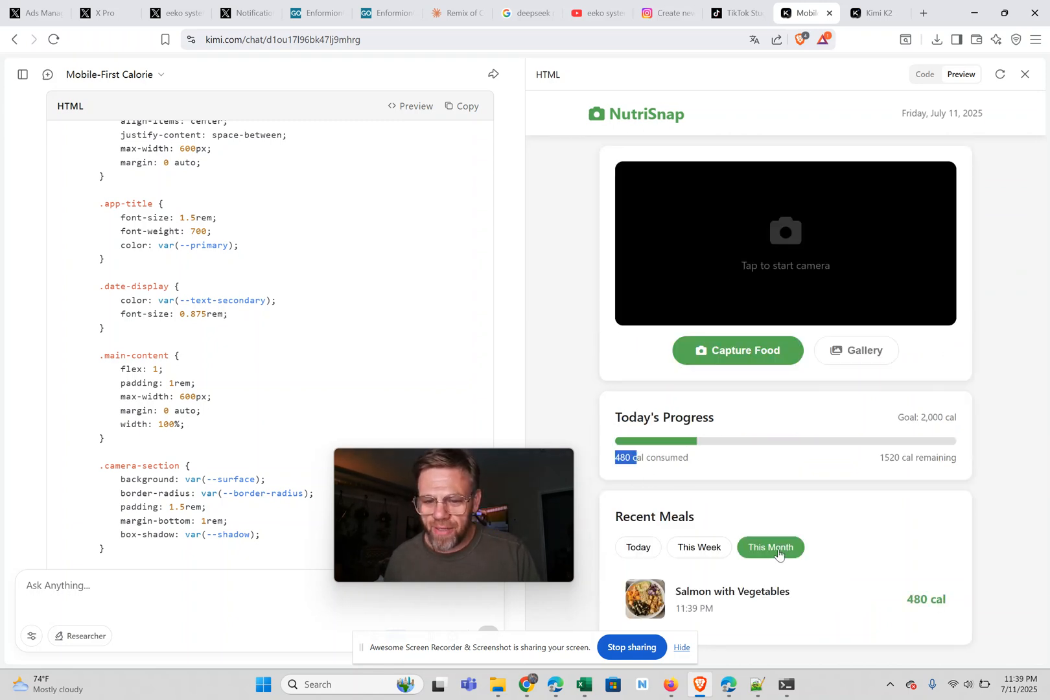
Filter meal history to This Week, then Today, and open the logged meal for editing.
left_click(699, 547)
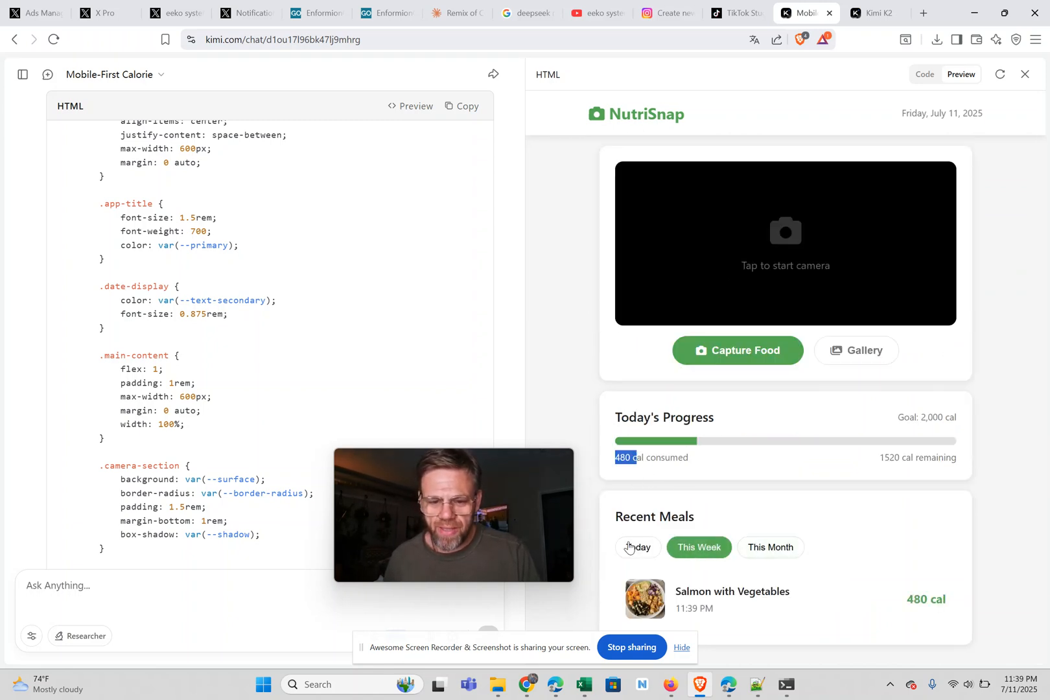
left_click(637, 547)
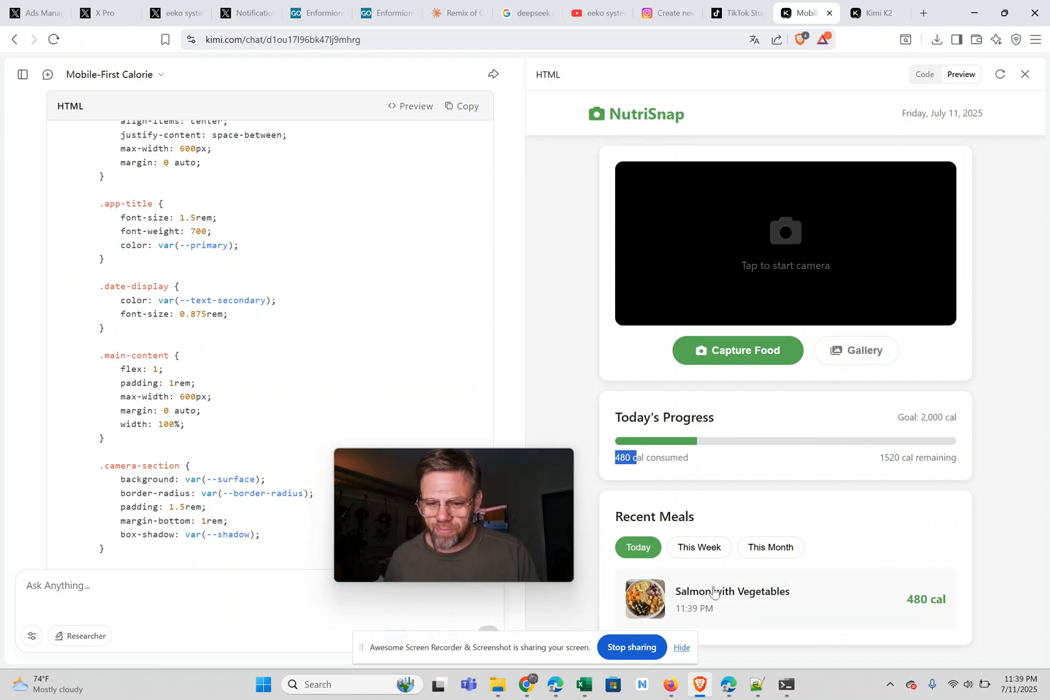
left_click(732, 596)
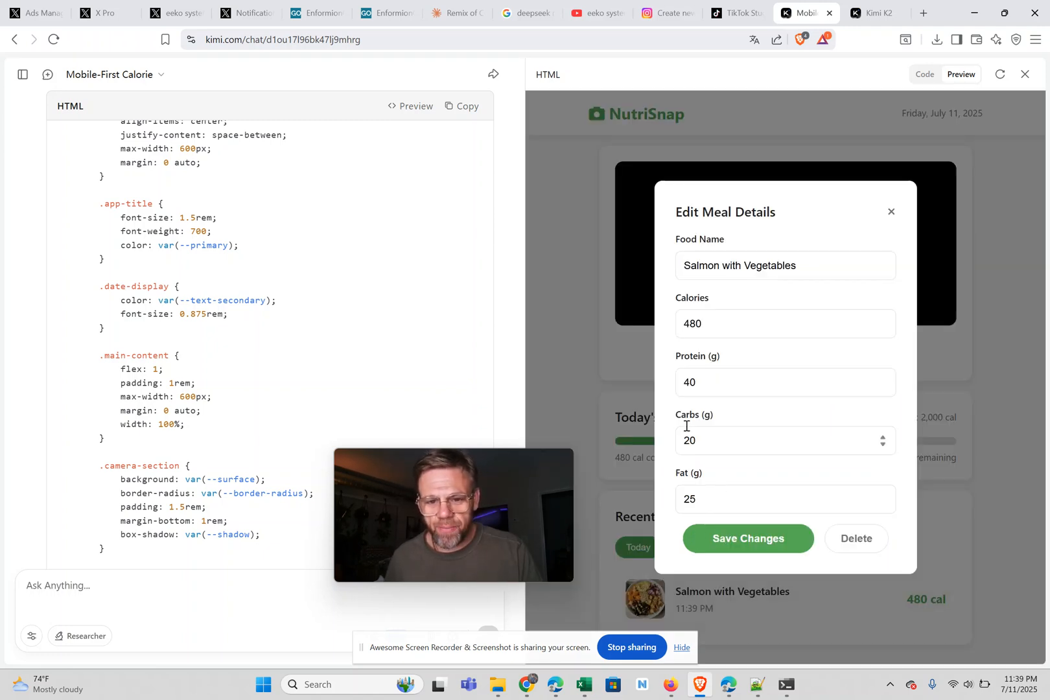
Set carbs to 17 g and protein to 44 g, rename the meal 'bowl', and save.
left_click(783, 441)
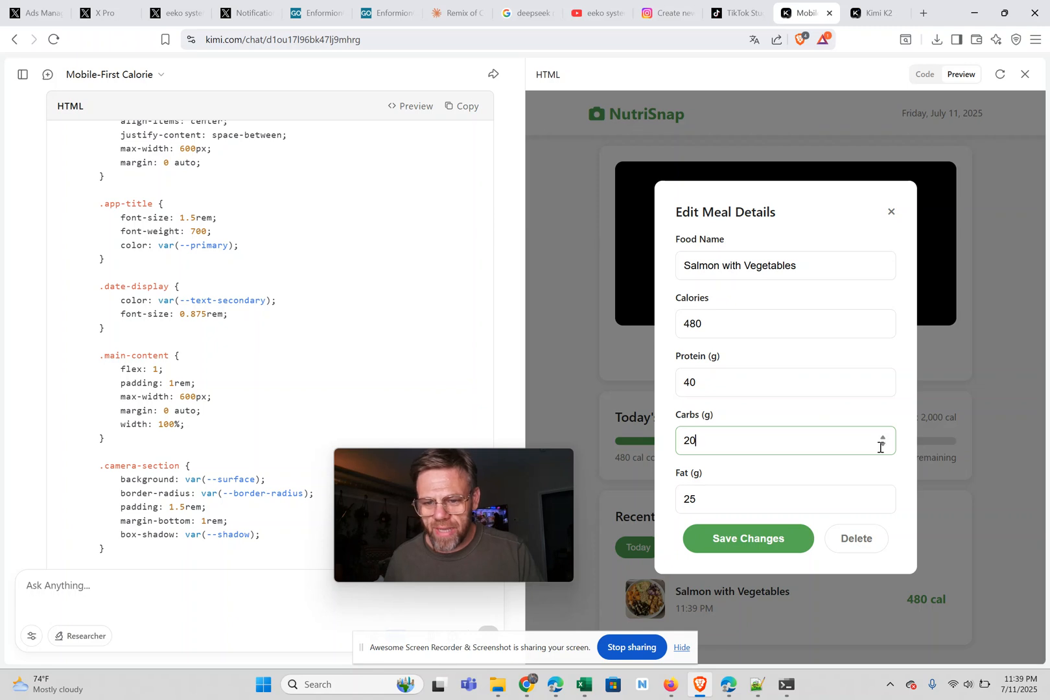
left_click(882, 445)
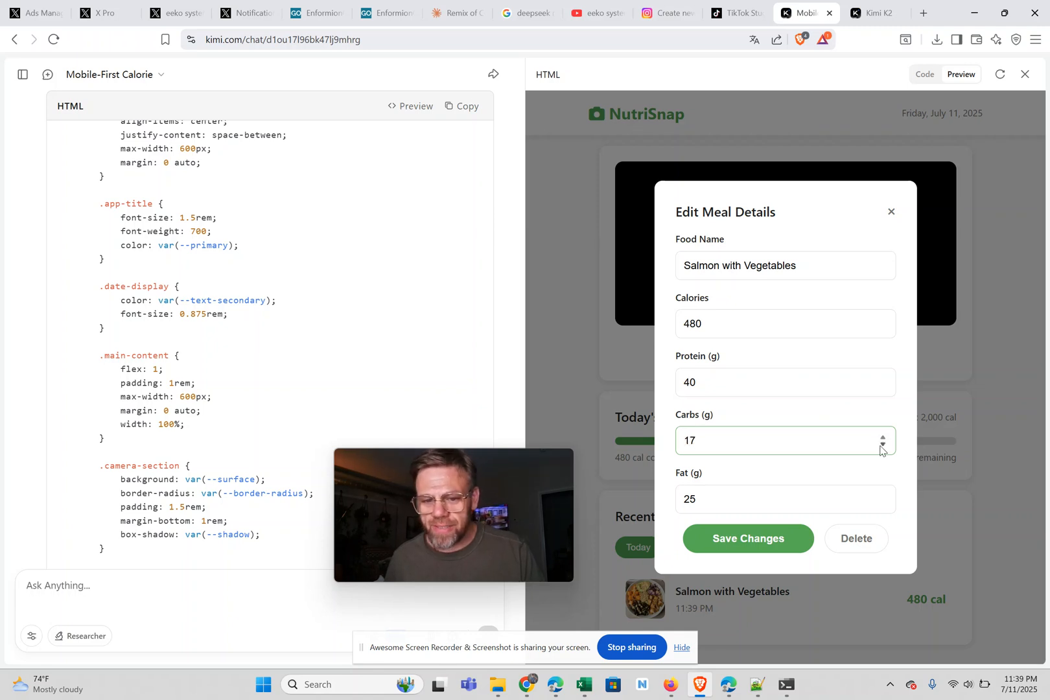
mouse_move(883, 384)
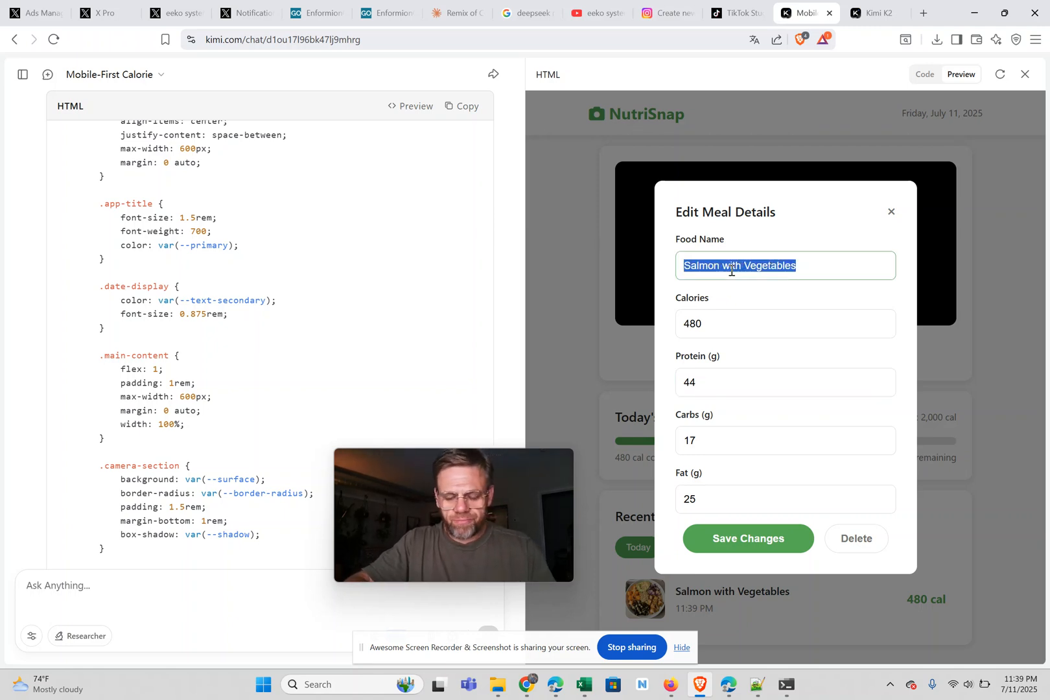
type("bow")
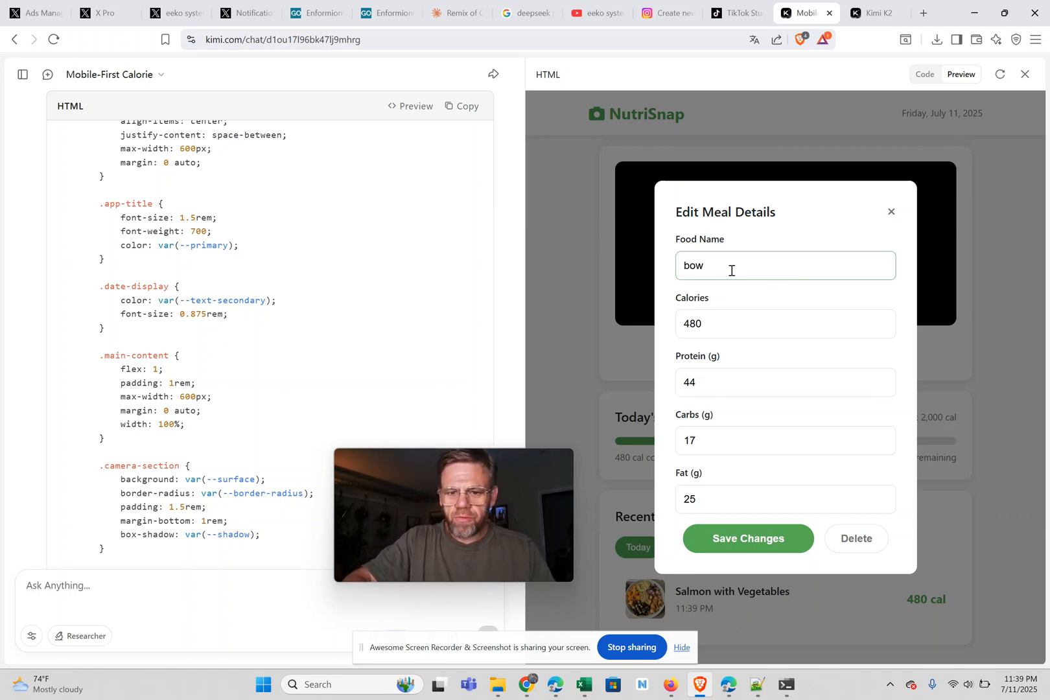
left_click(747, 538)
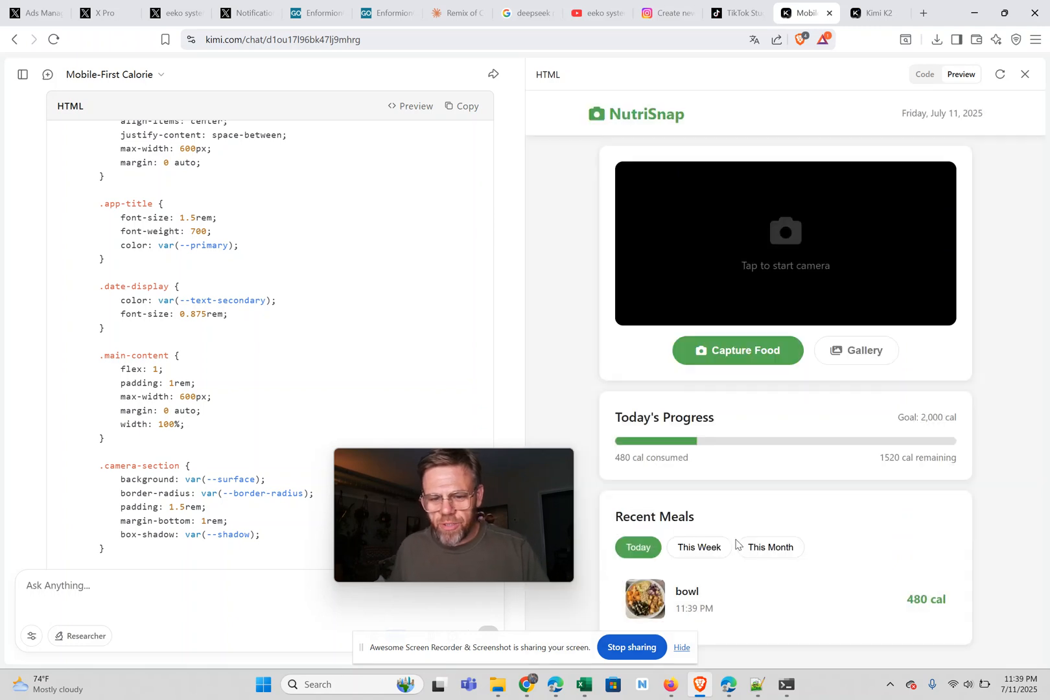
mouse_move(777, 590)
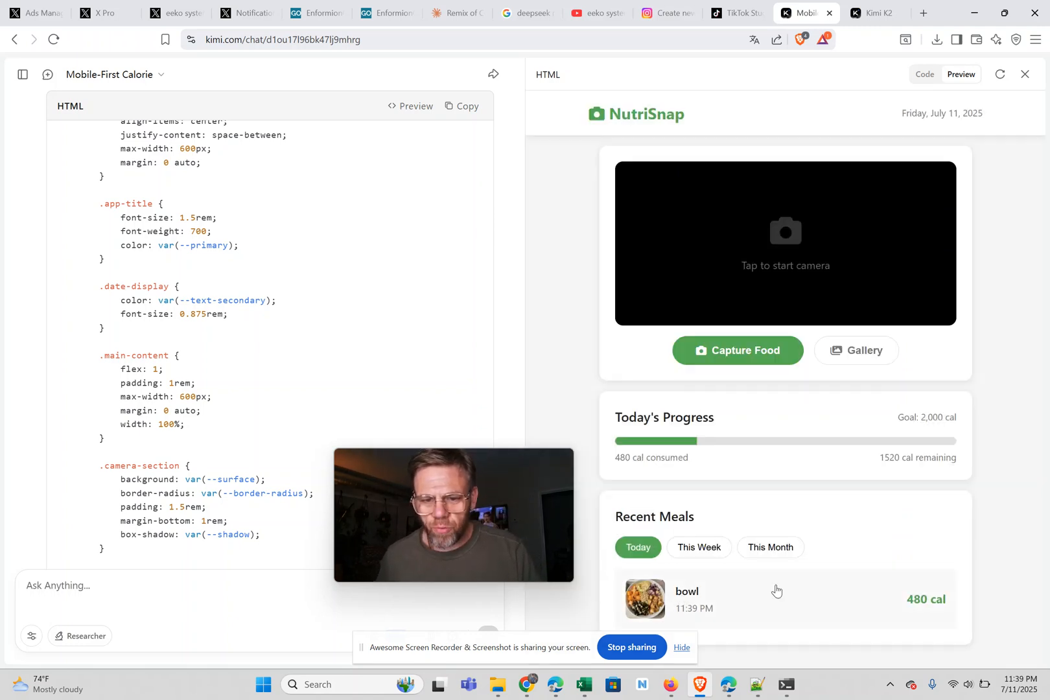